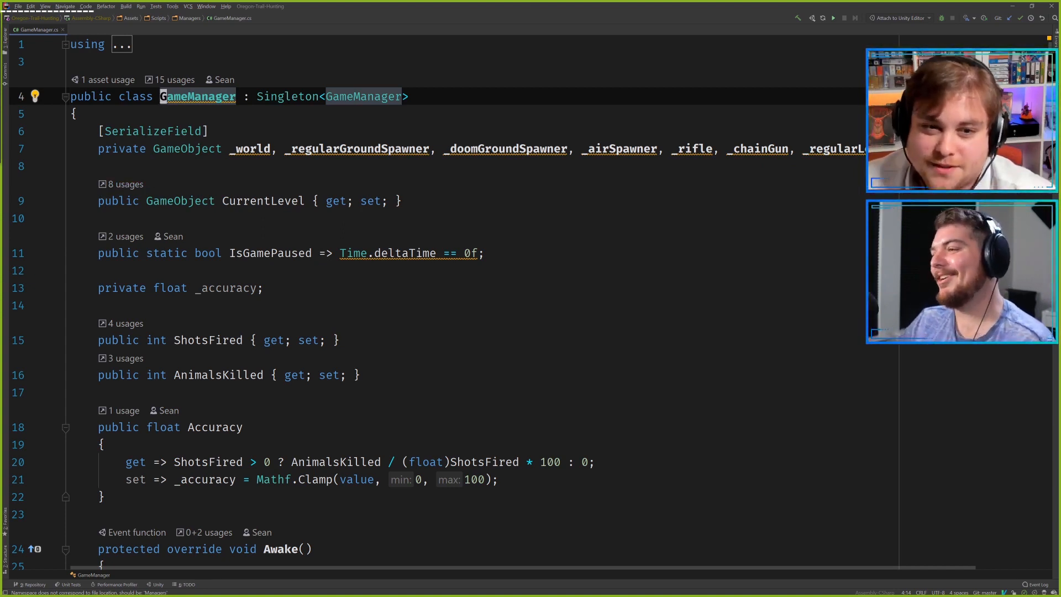
mouse_move(356, 148)
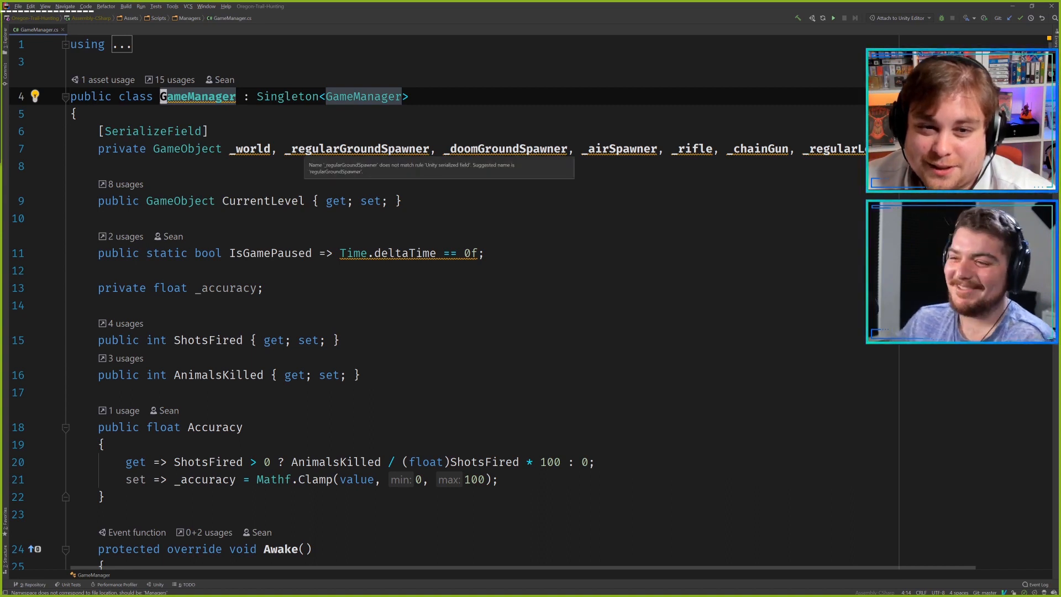
Show Rider's quick fixes for the _world field, including renaming it to world
click(74, 166)
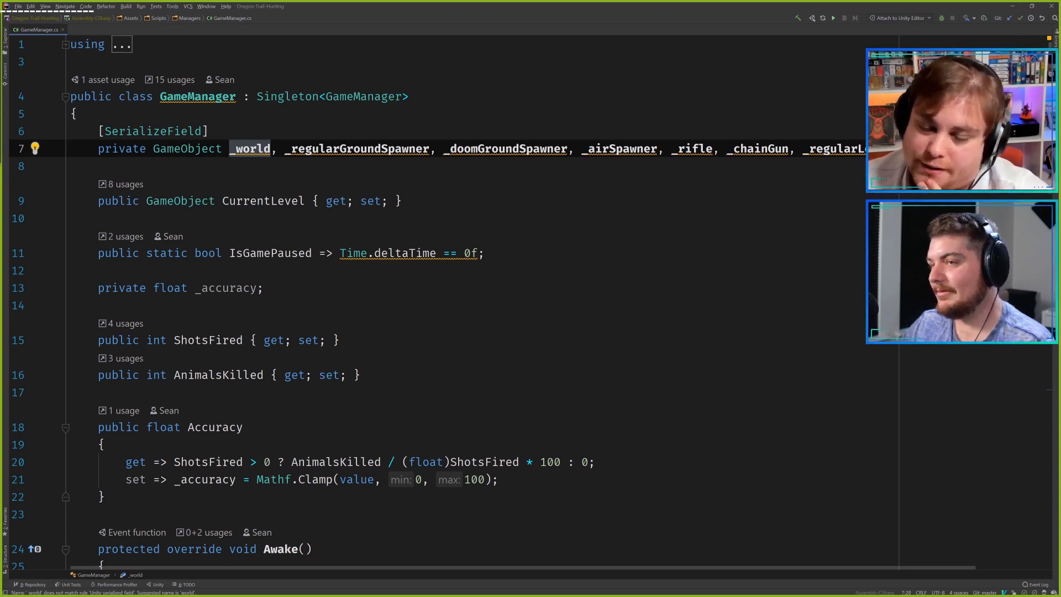
click(35, 148)
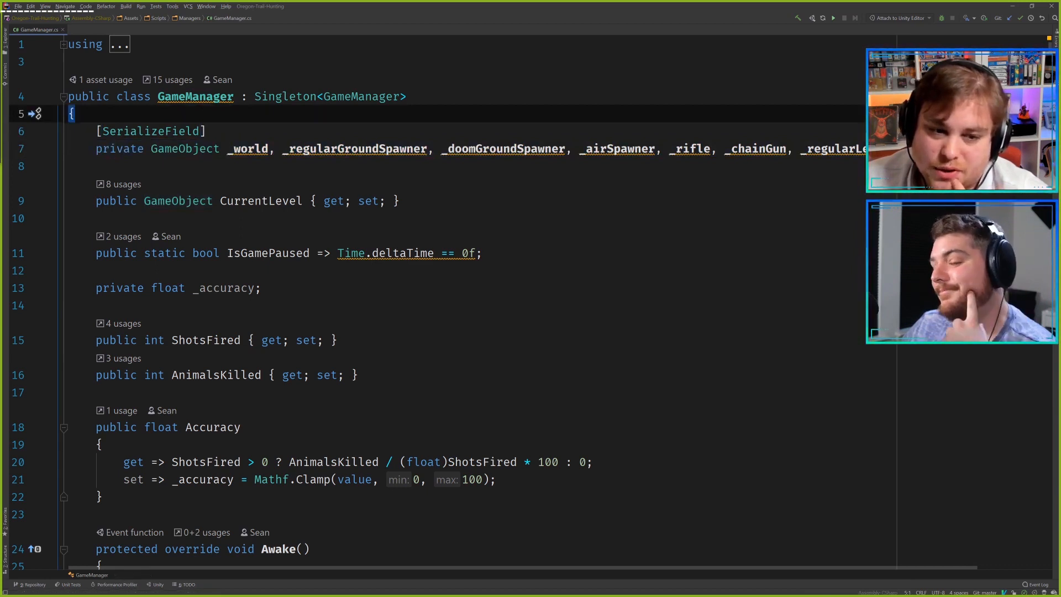
mouse_move(248, 148)
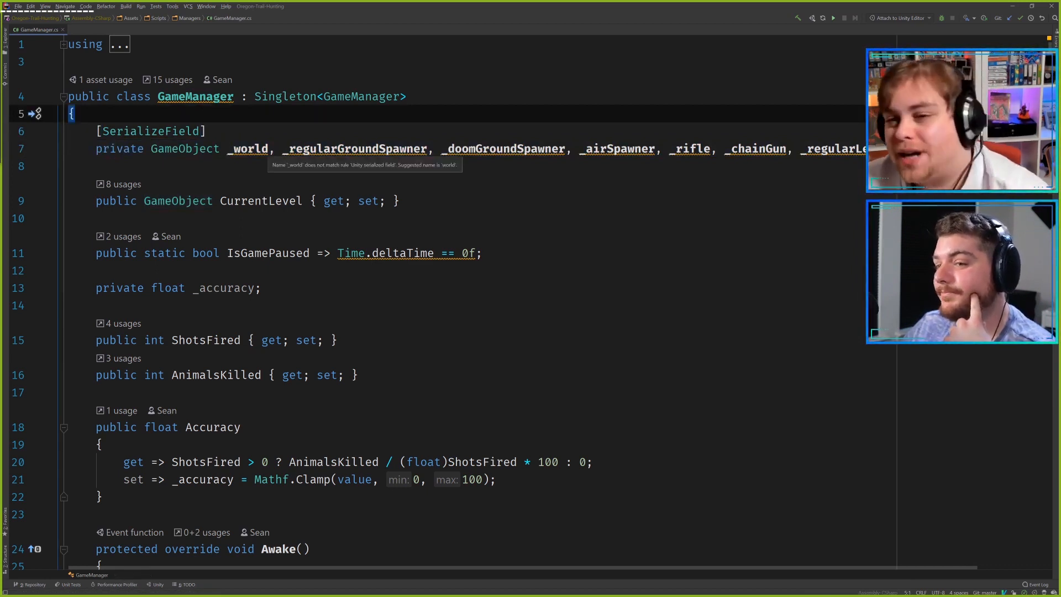
click(248, 149)
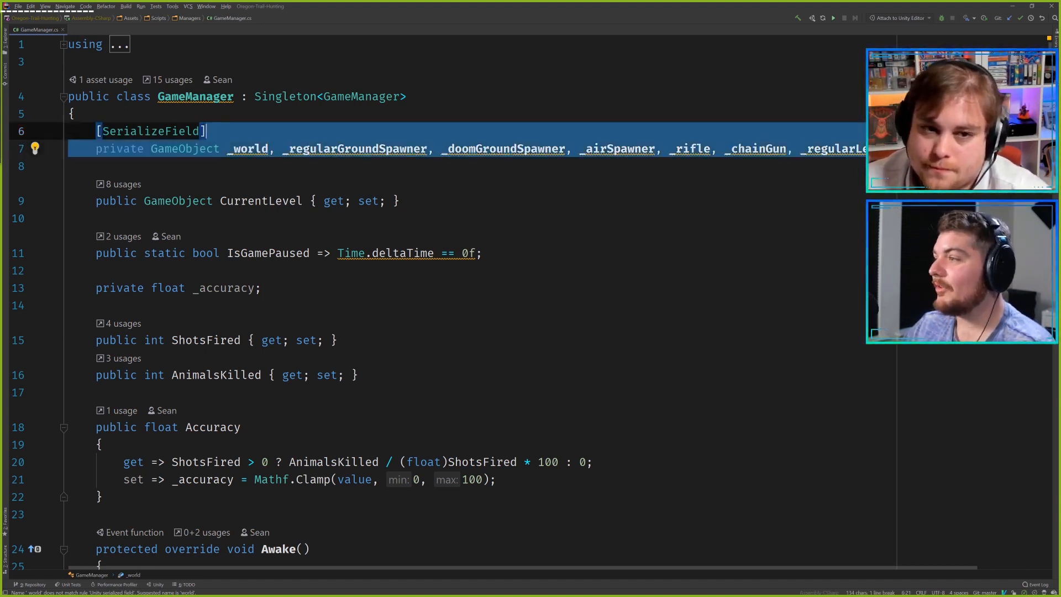
click(259, 148)
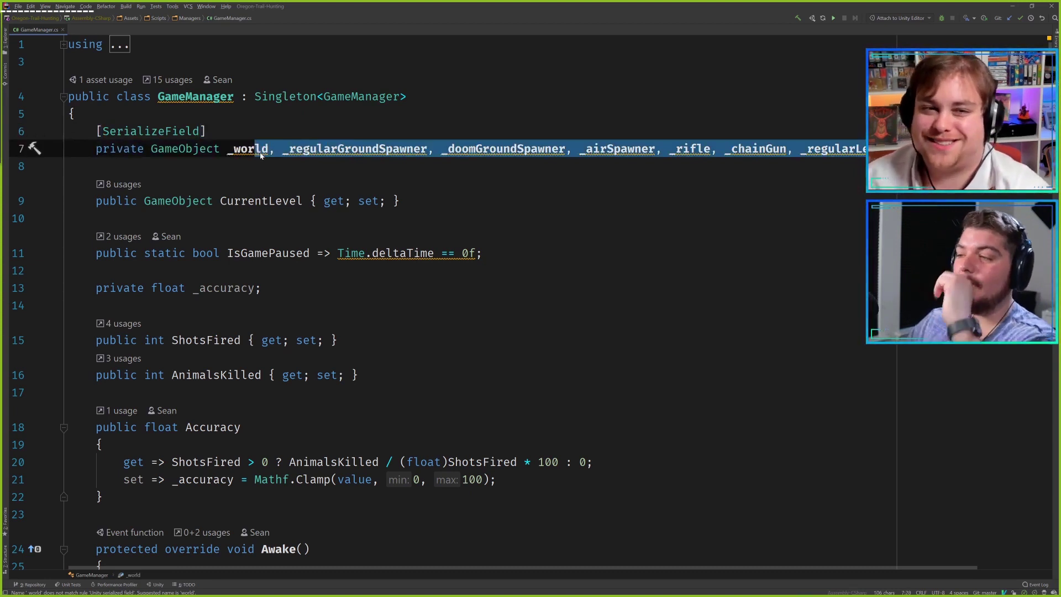
click(284, 148)
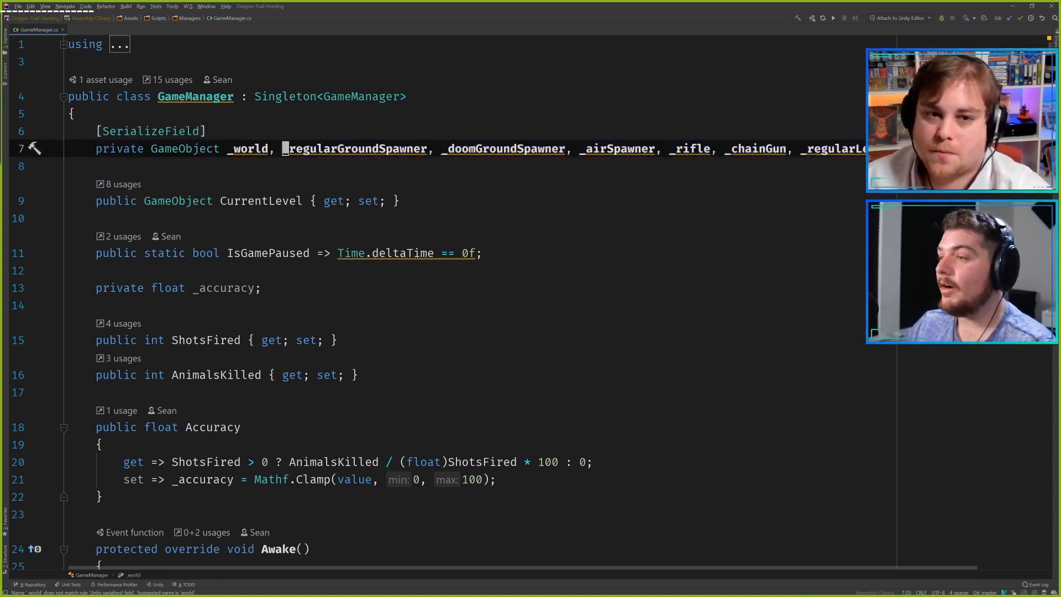
mouse_move(355, 149)
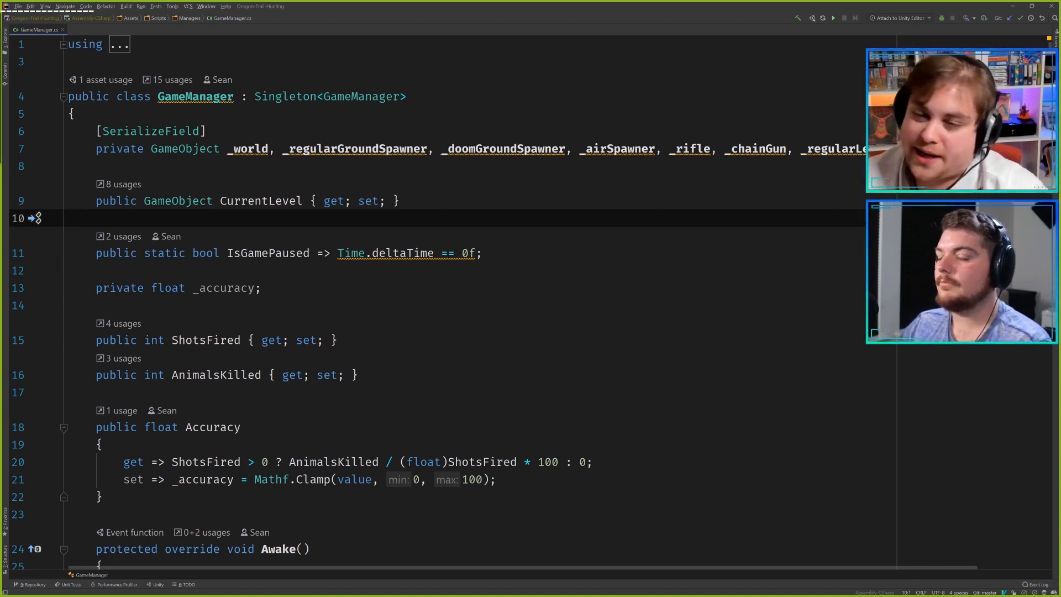
click(100, 130)
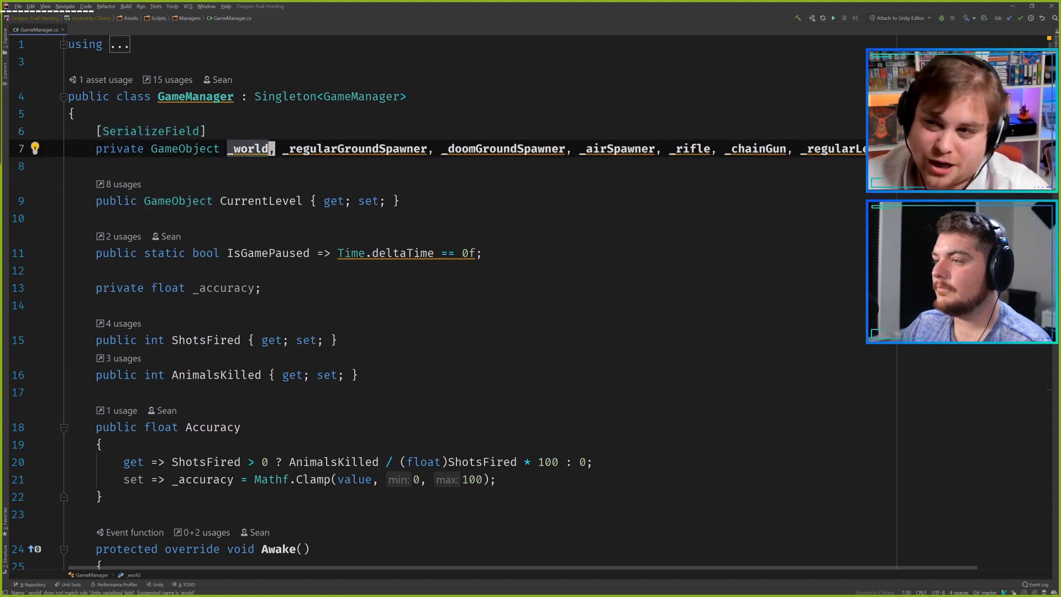
click(36, 148)
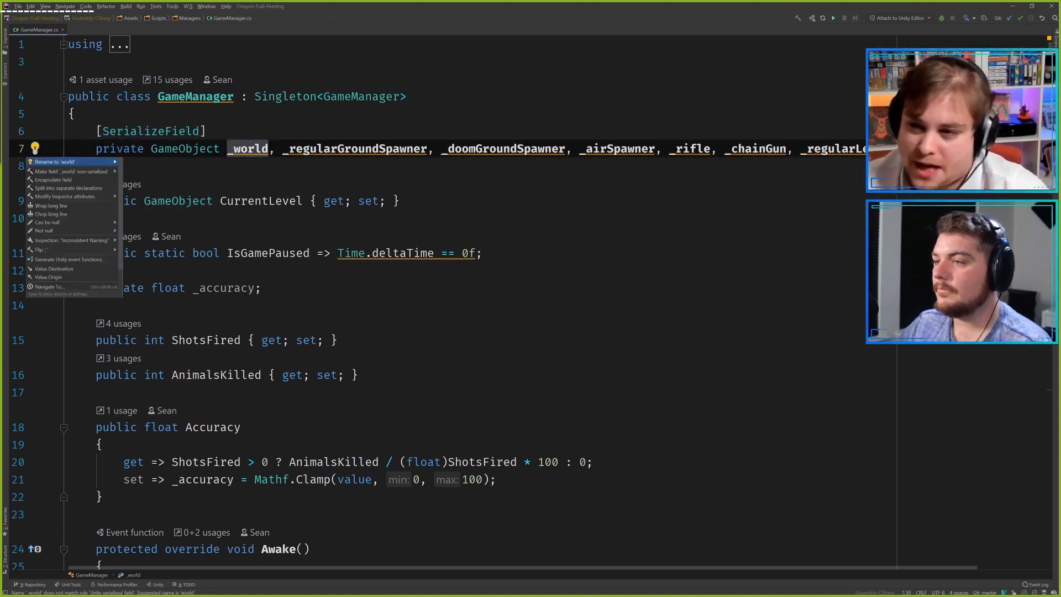
click(69, 187)
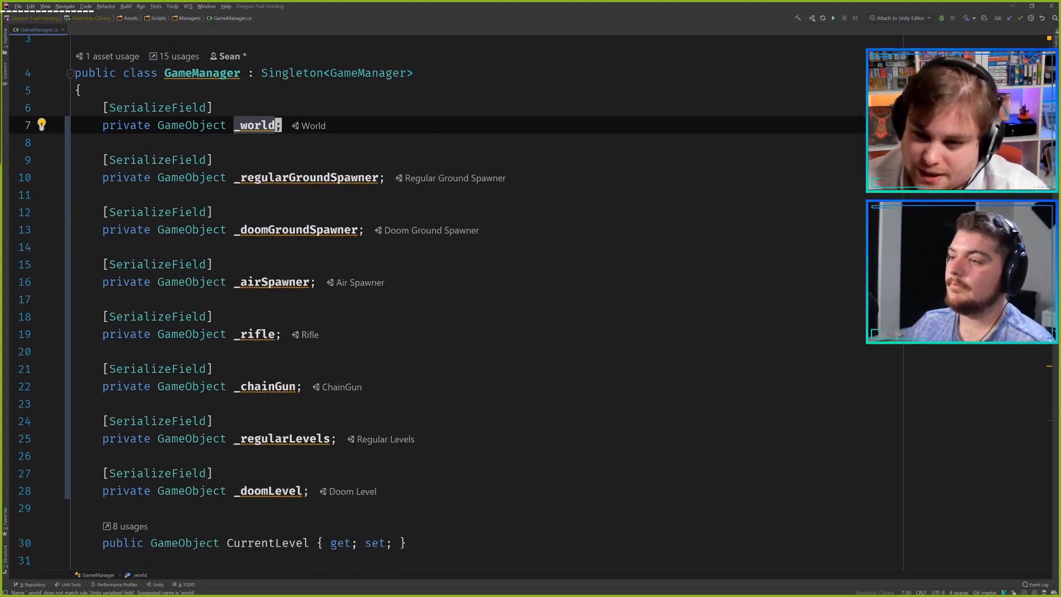
mouse_move(256, 126)
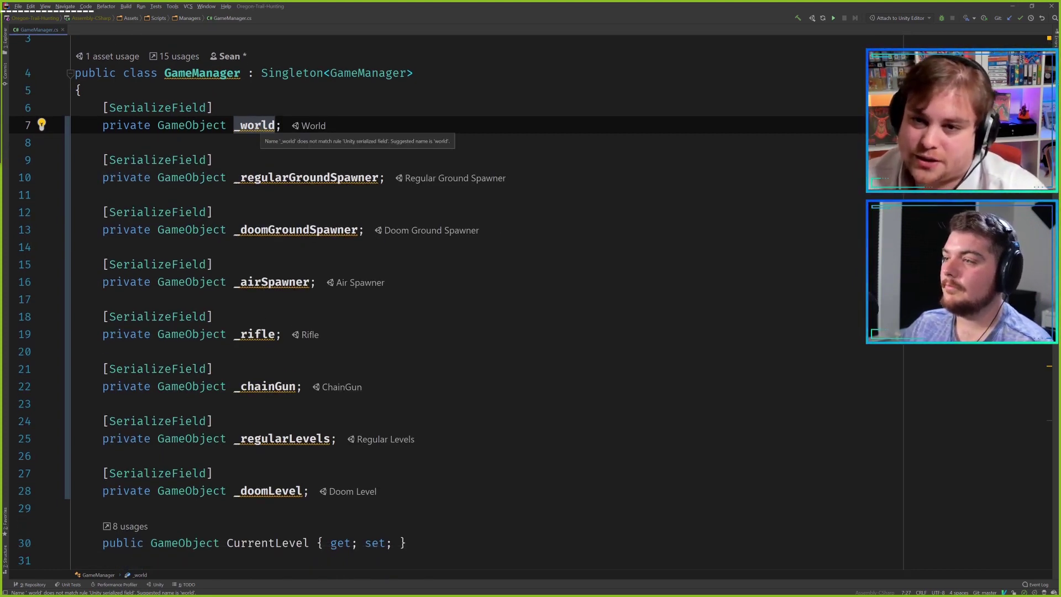
click(41, 125)
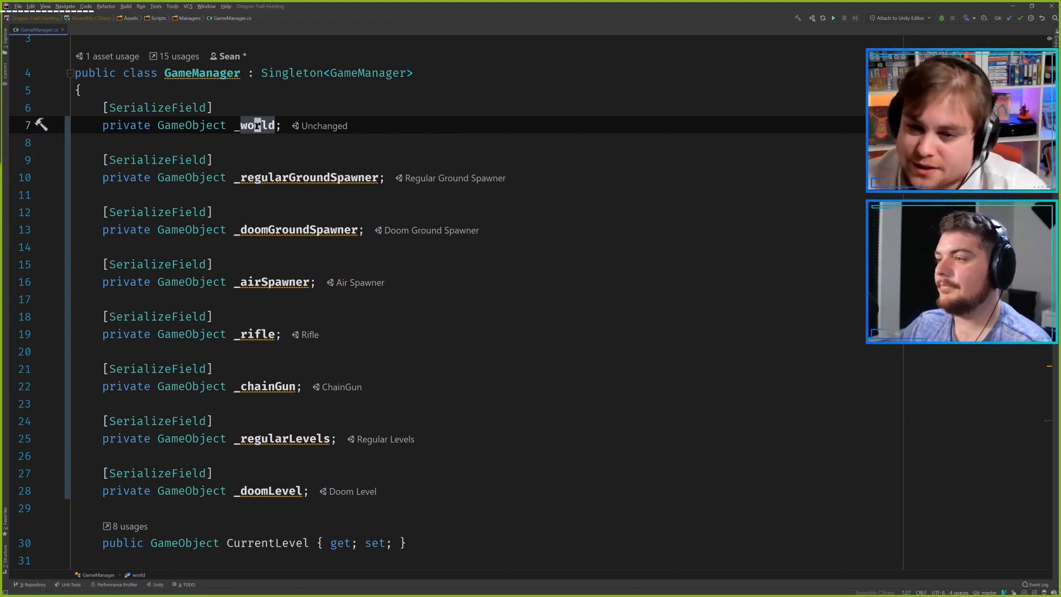
scroll(down, 3)
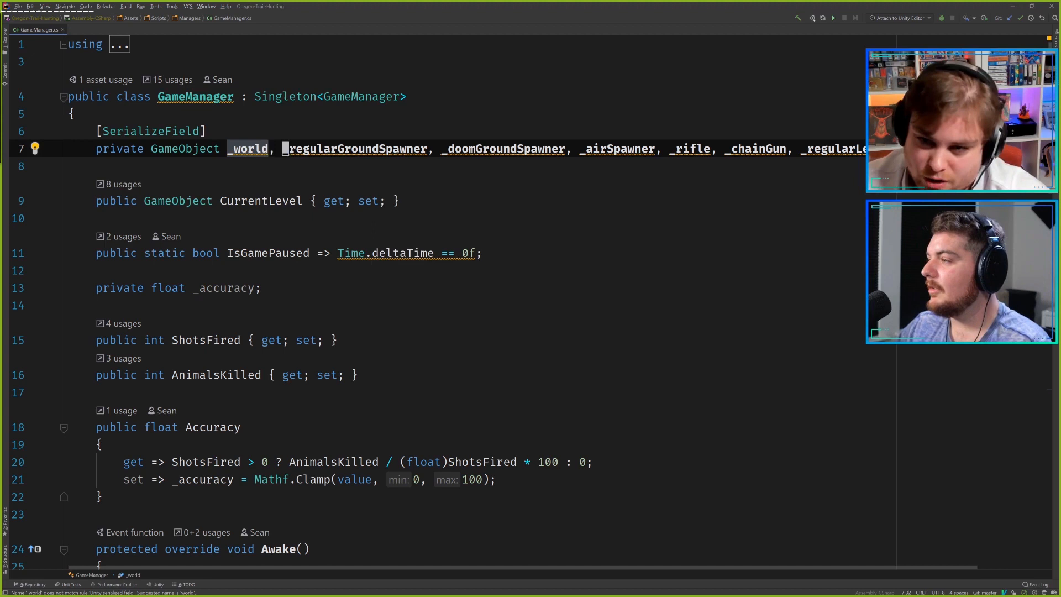
click(617, 148)
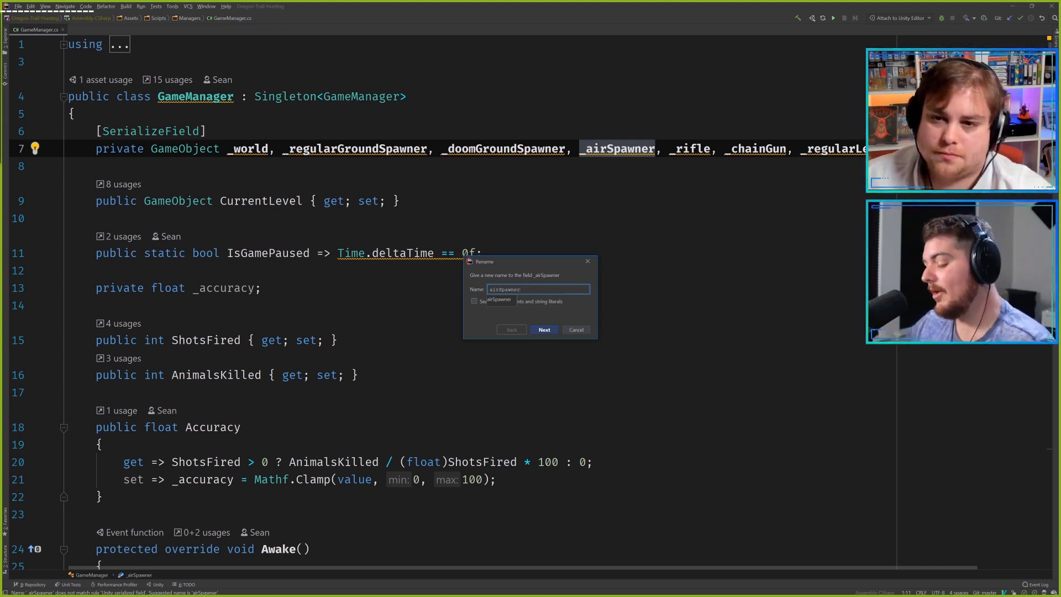
click(543, 329)
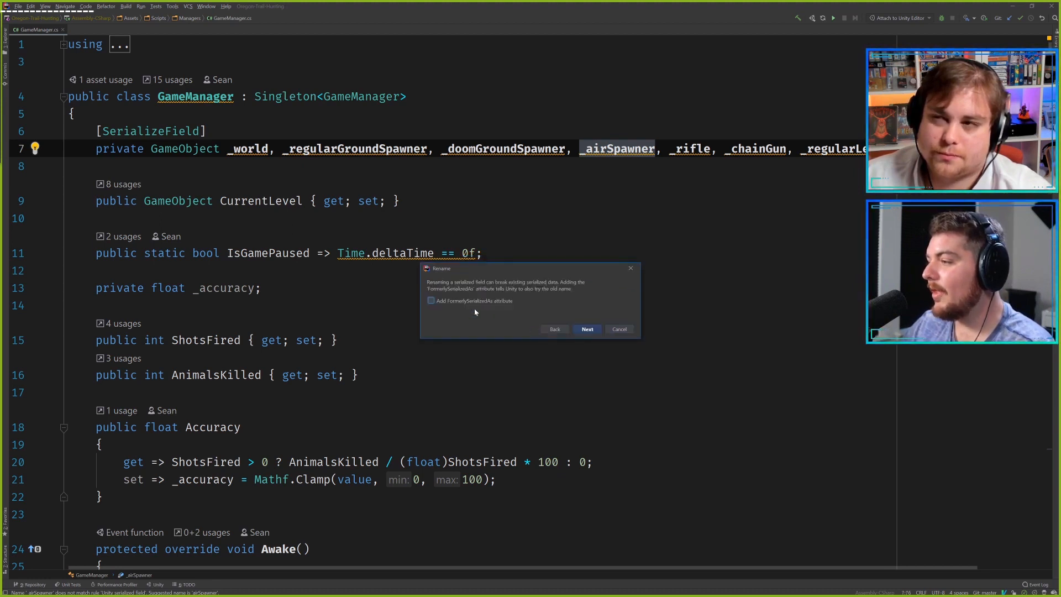
click(431, 301)
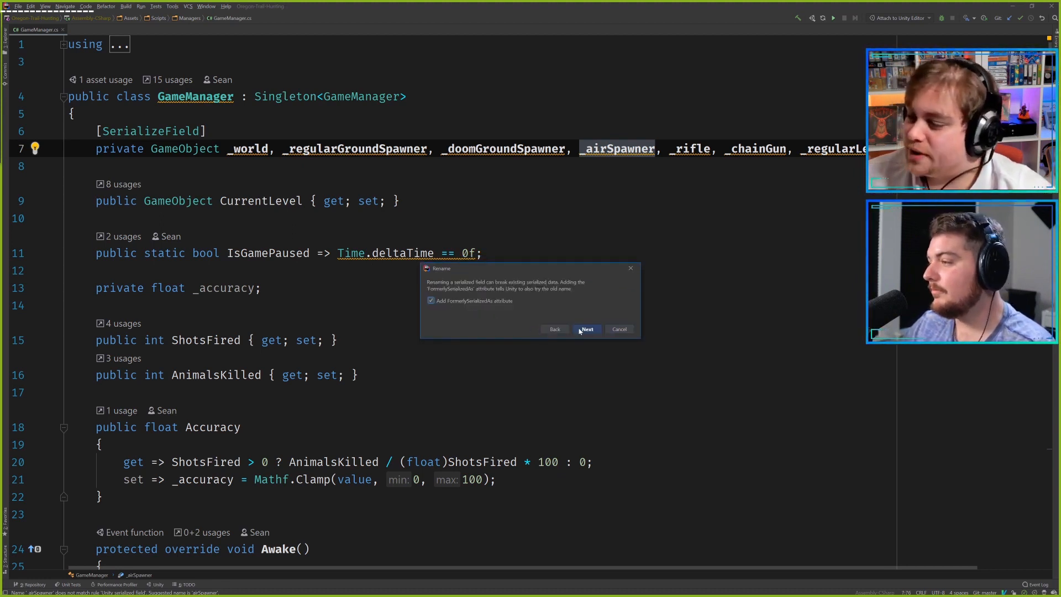
click(585, 330)
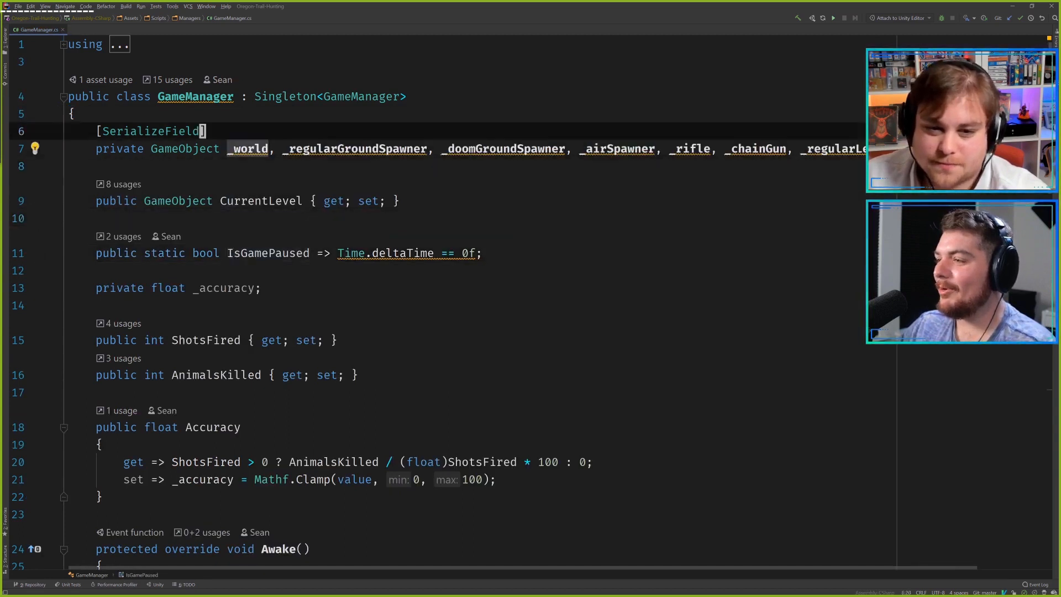
Split the eight comma-separated GameObject fields into separate [SerializeField] declarations, then list _world's fixes again
click(34, 148)
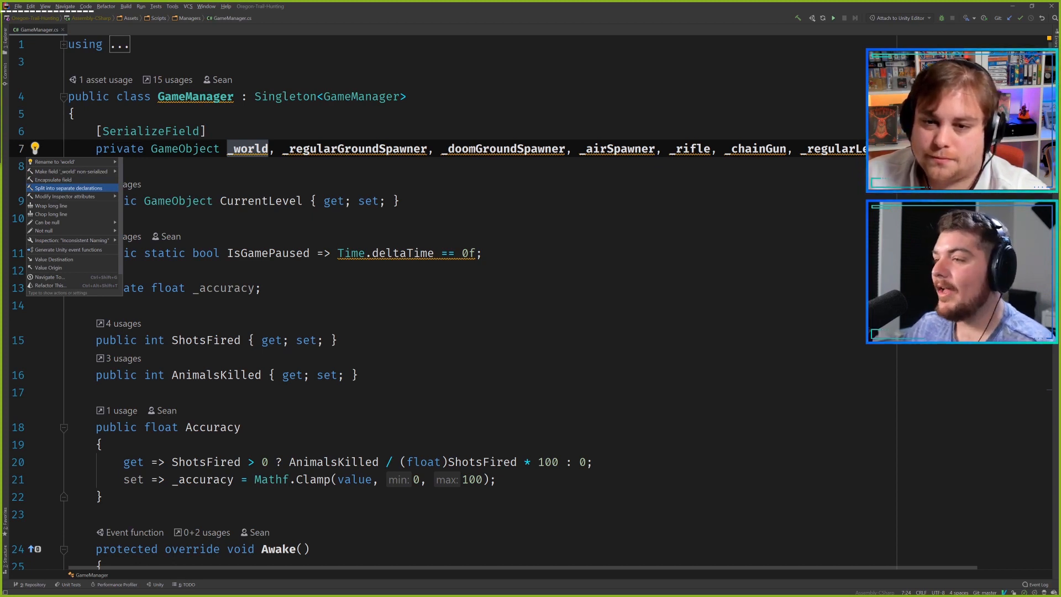
click(70, 187)
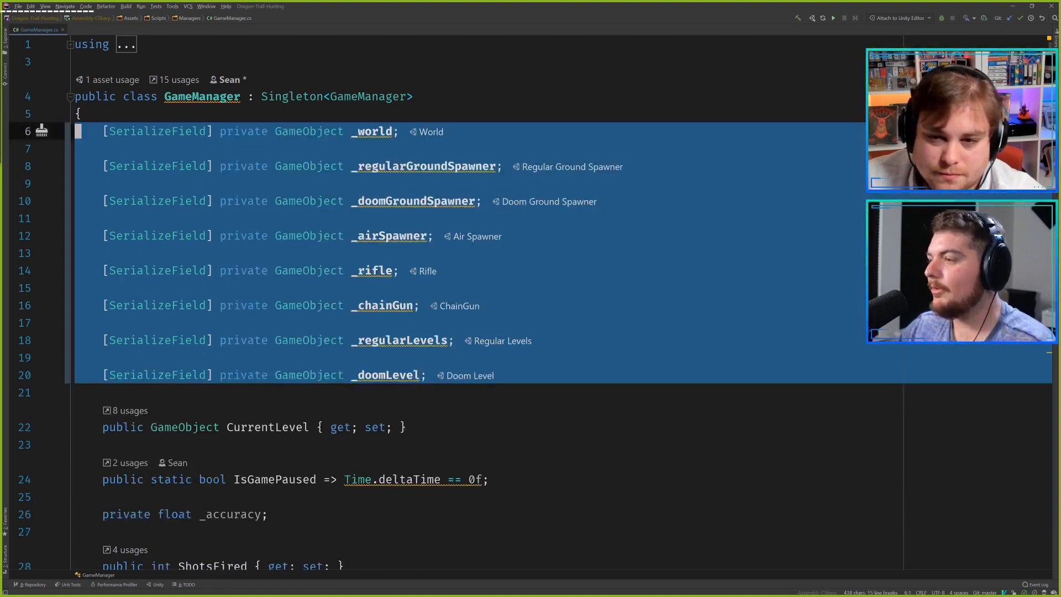
click(375, 132)
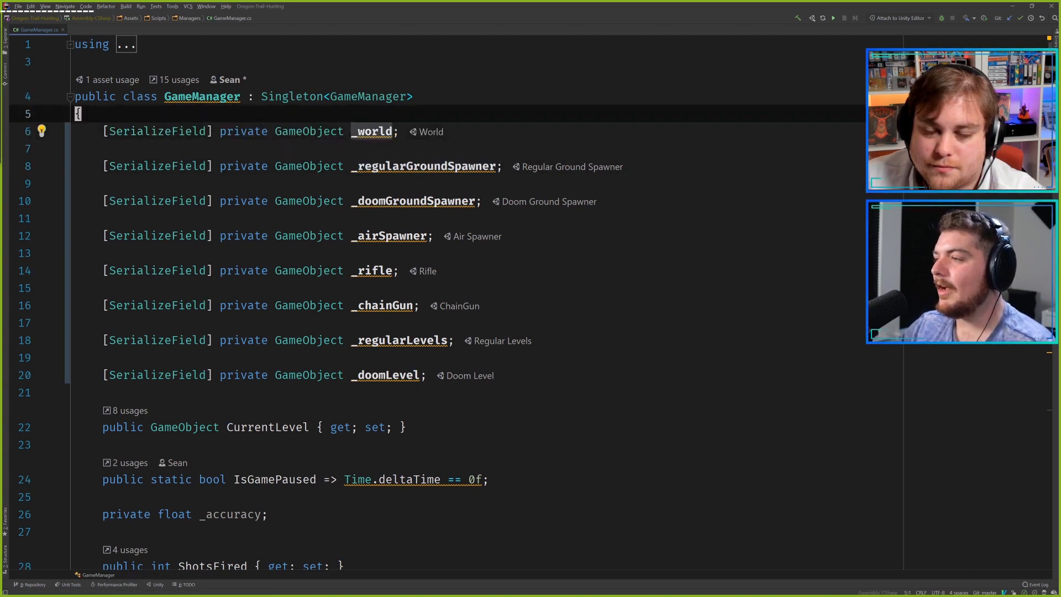
click(41, 131)
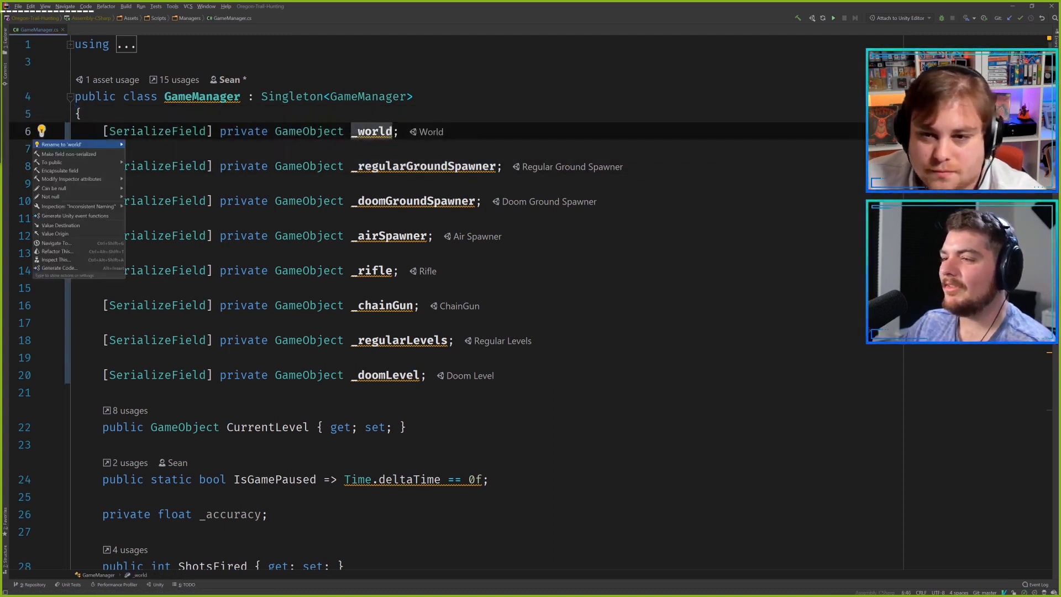
Try renaming _world to world with FormerlySerializedAs, then undo it and close the blank-line gaps
click(61, 144)
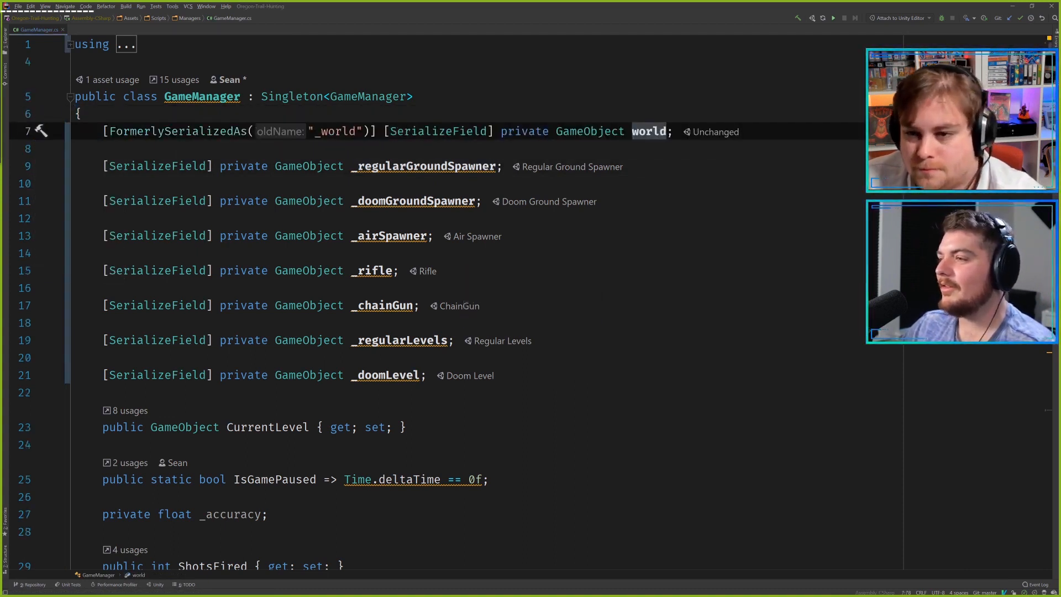
key(Delete)
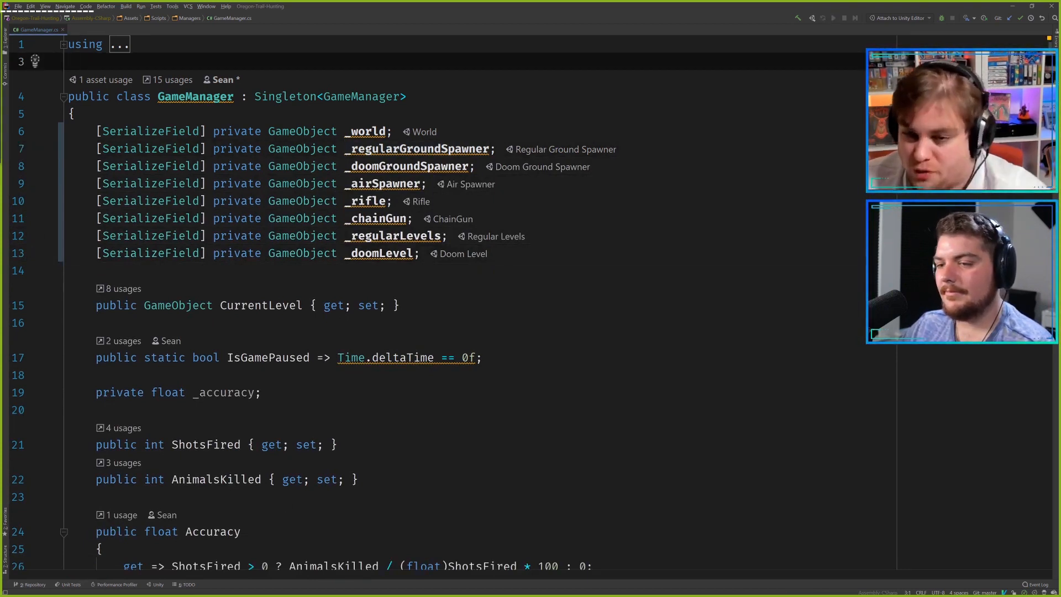
click(367, 130)
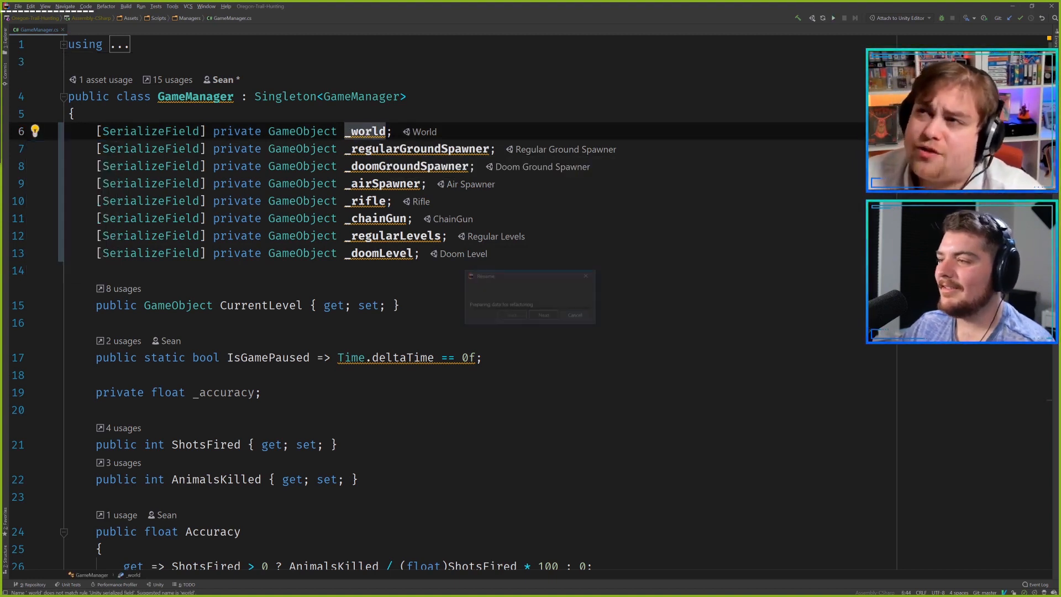
click(543, 314)
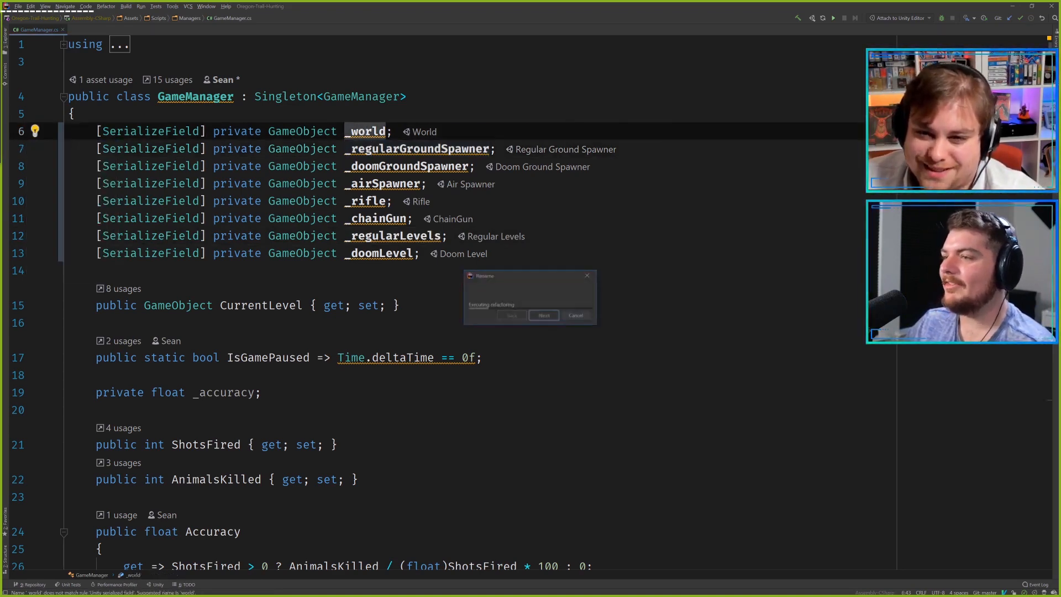
click(544, 315)
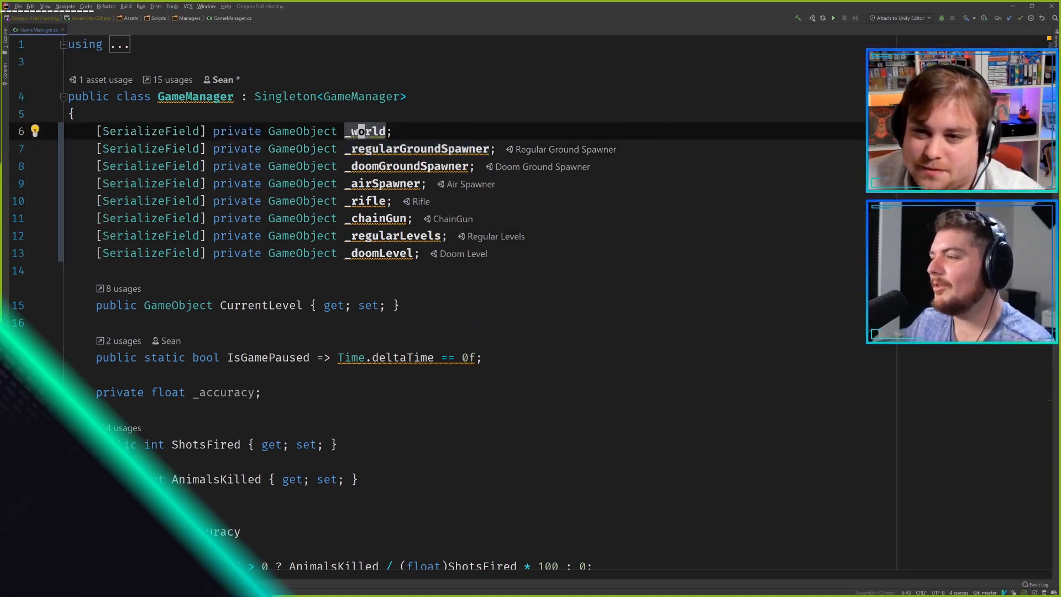